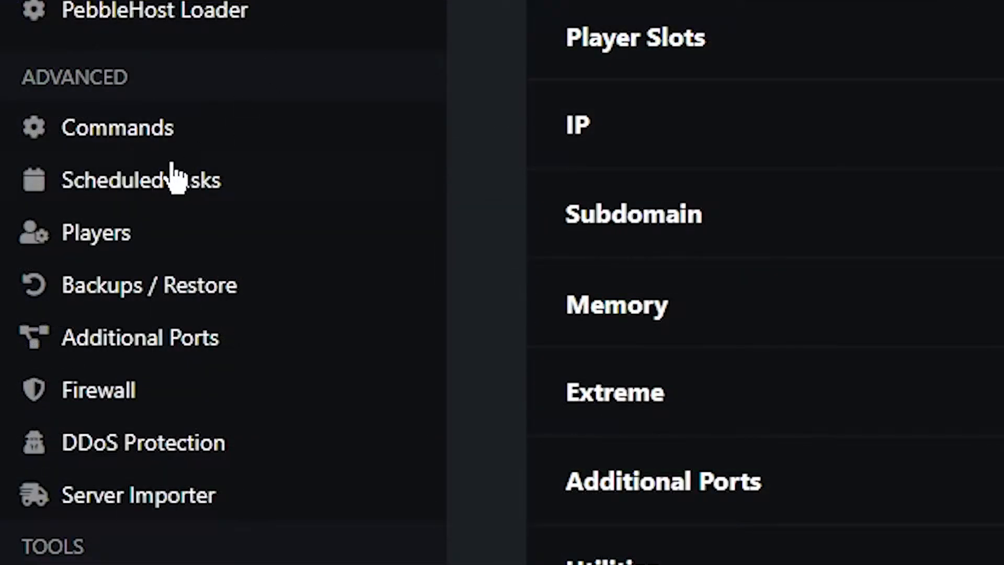
mouse_move(211, 189)
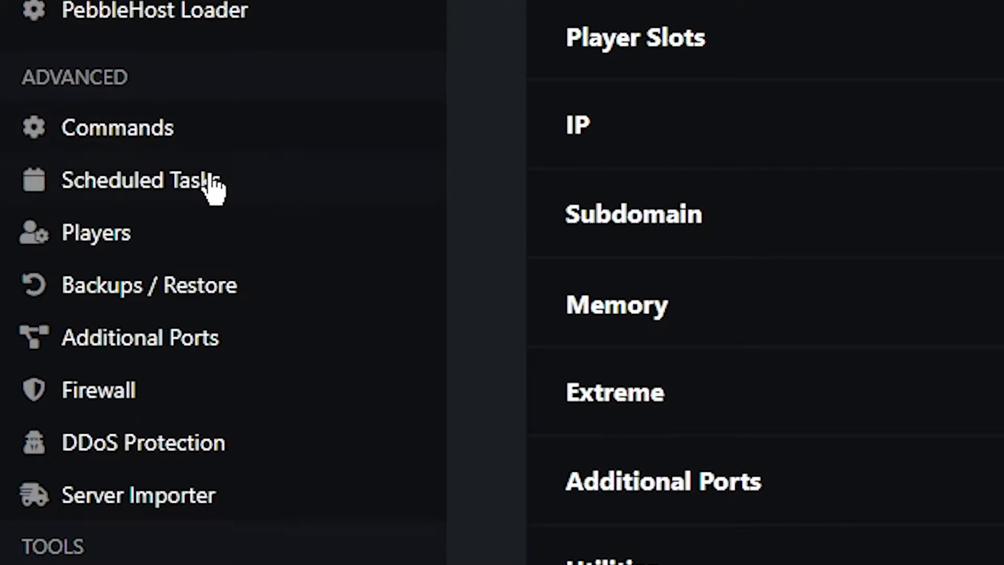
mouse_move(253, 192)
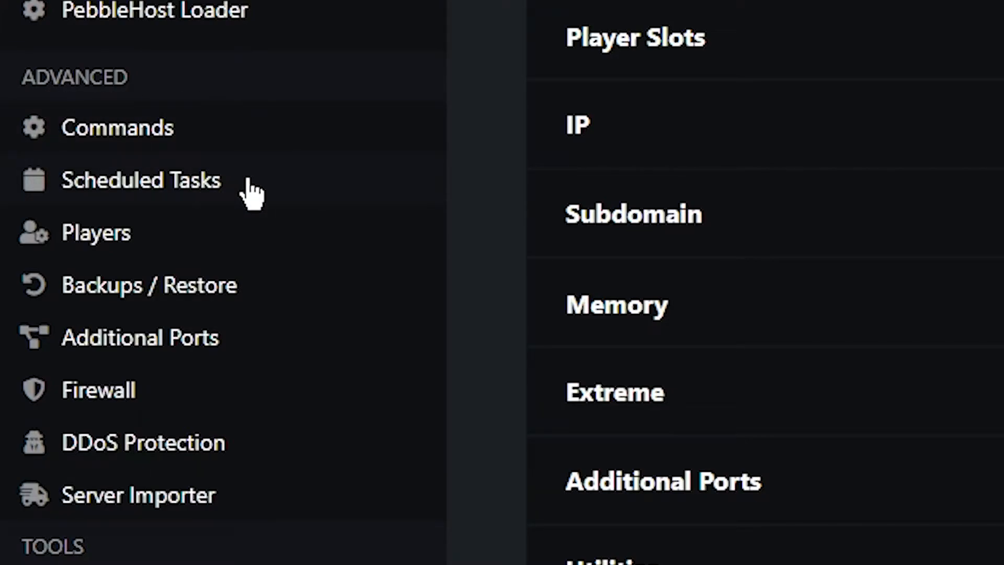
Step: Open Scheduled Tasks under Advanced in the Tutorial Server sidebar
click(141, 180)
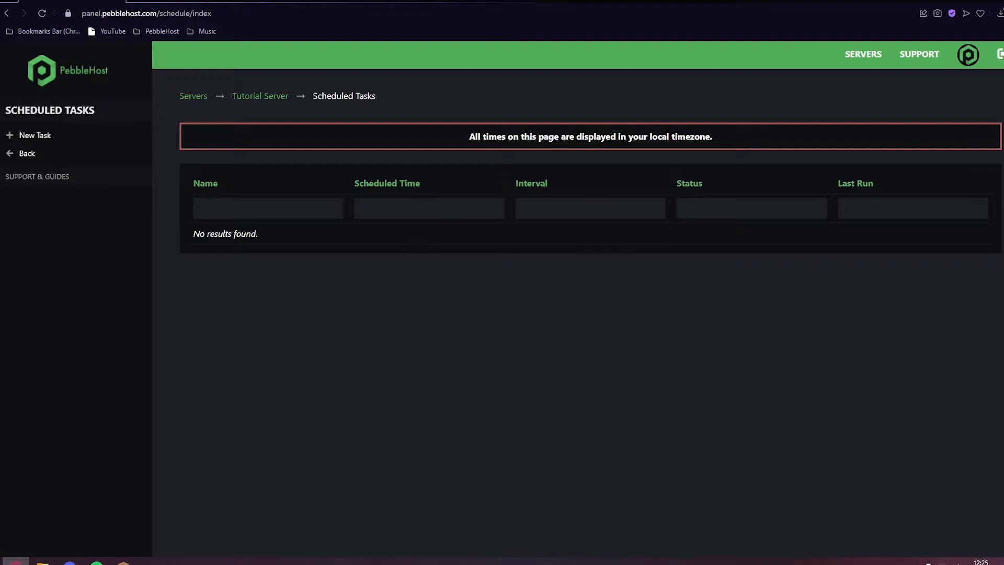
mouse_move(37, 176)
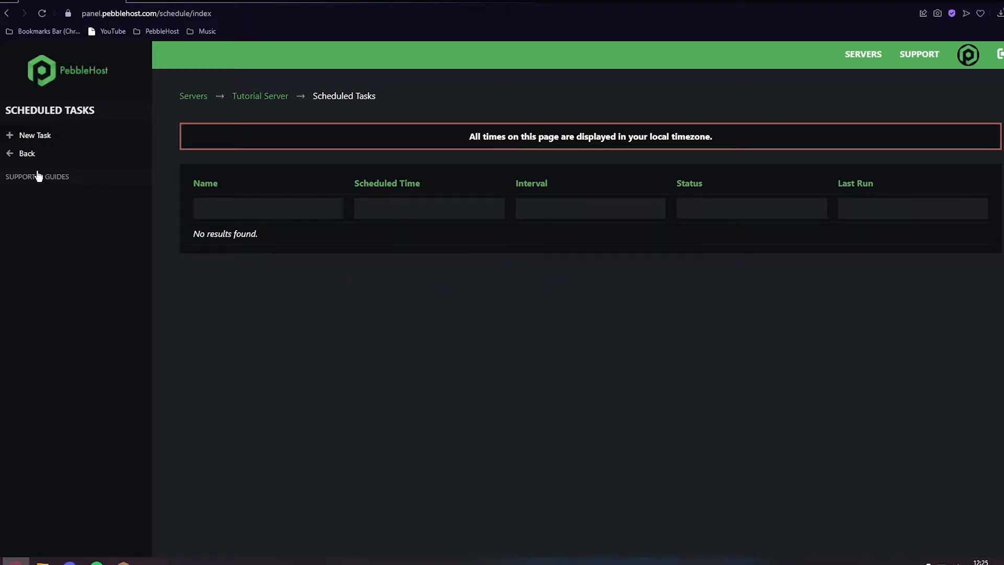
Step: Create a new task named 'Restart' and choose a repeating schedule
click(35, 135)
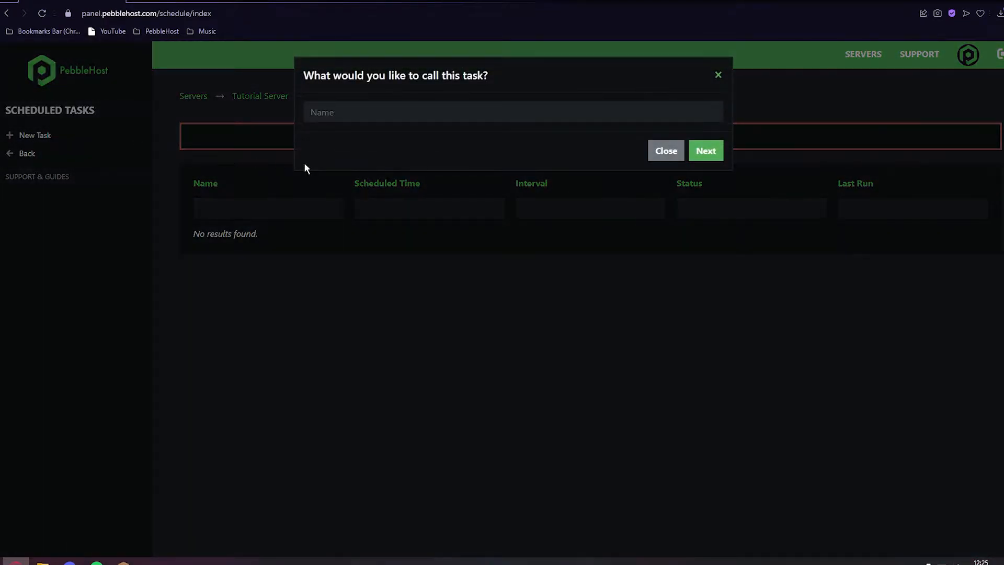
text(Restart)
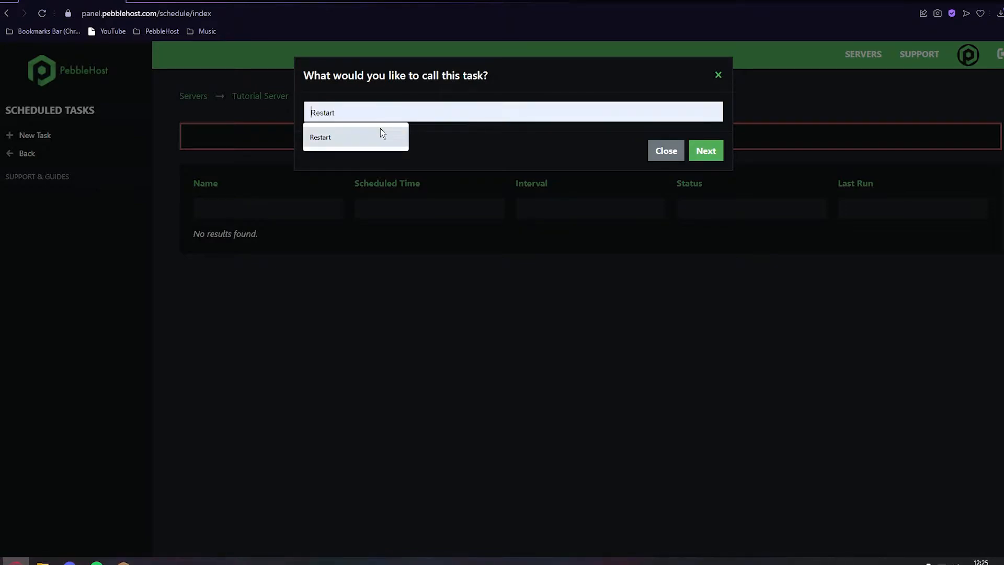
click(705, 150)
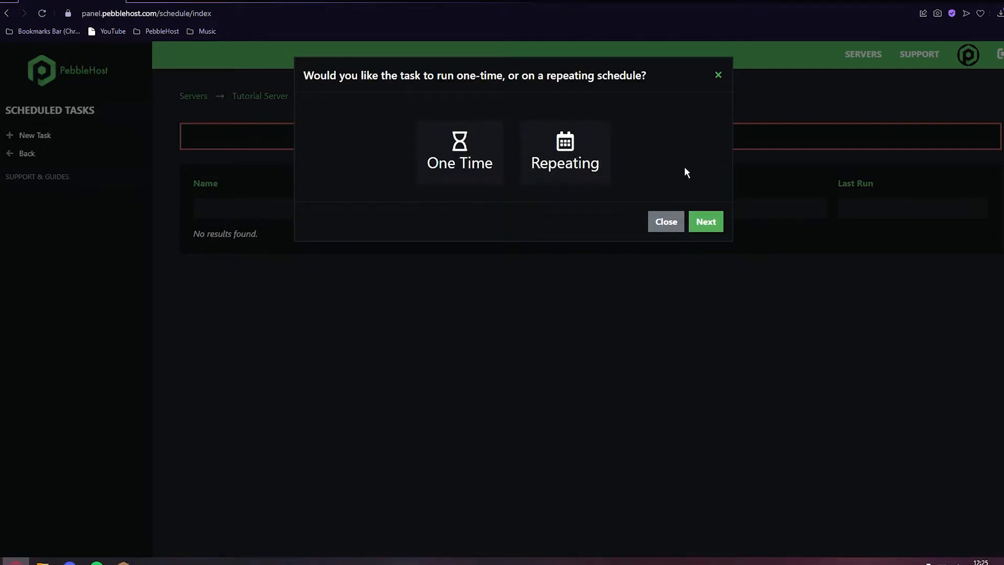
mouse_move(564, 153)
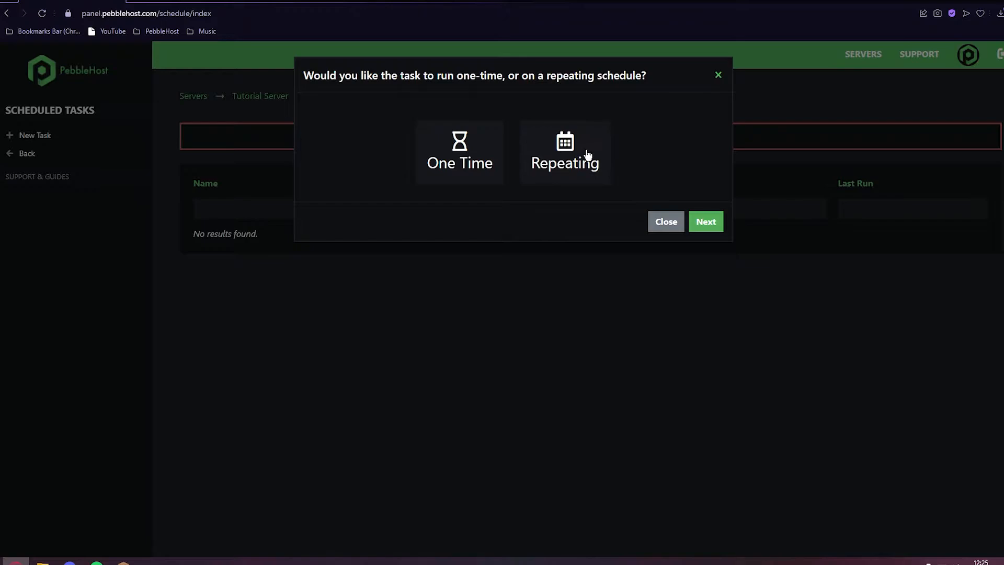
click(565, 151)
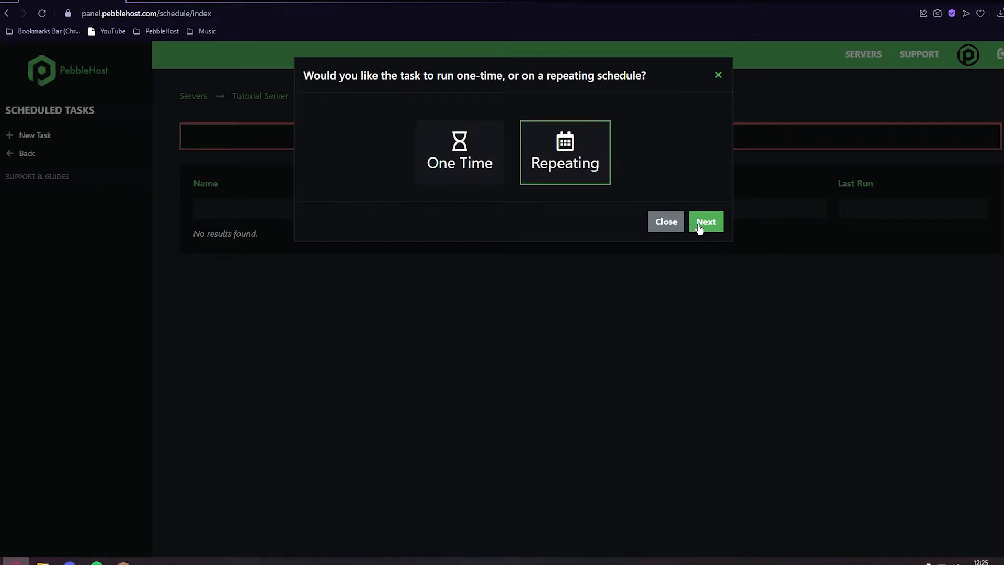
Step: Schedule it from 10 December 2021 12:28, repeating every 1 minute
click(705, 221)
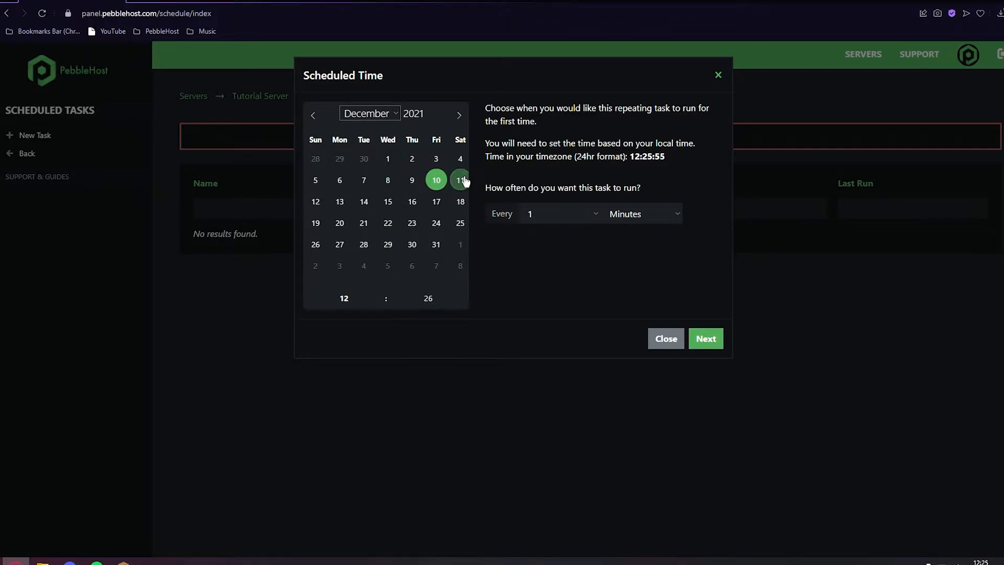
click(411, 201)
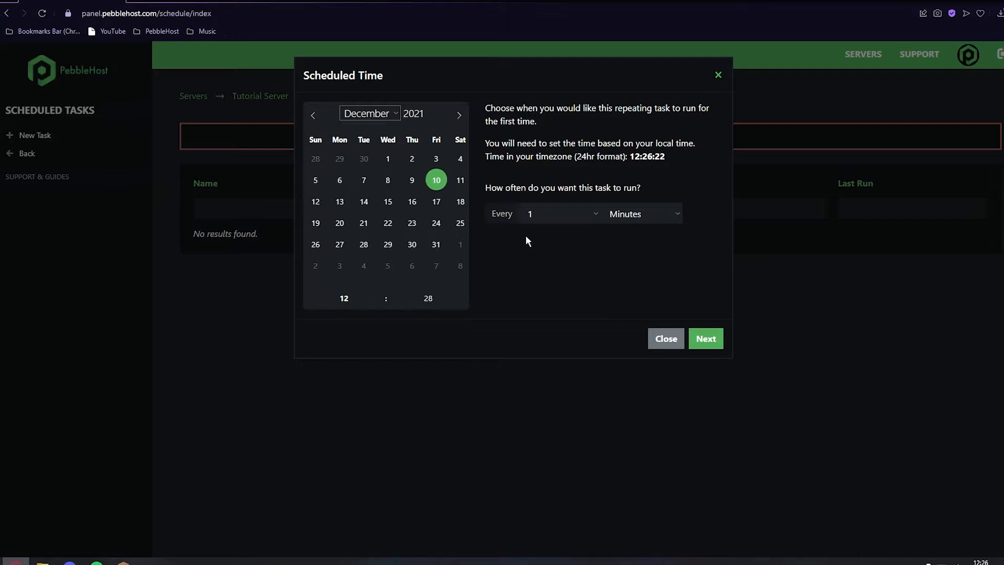
click(643, 213)
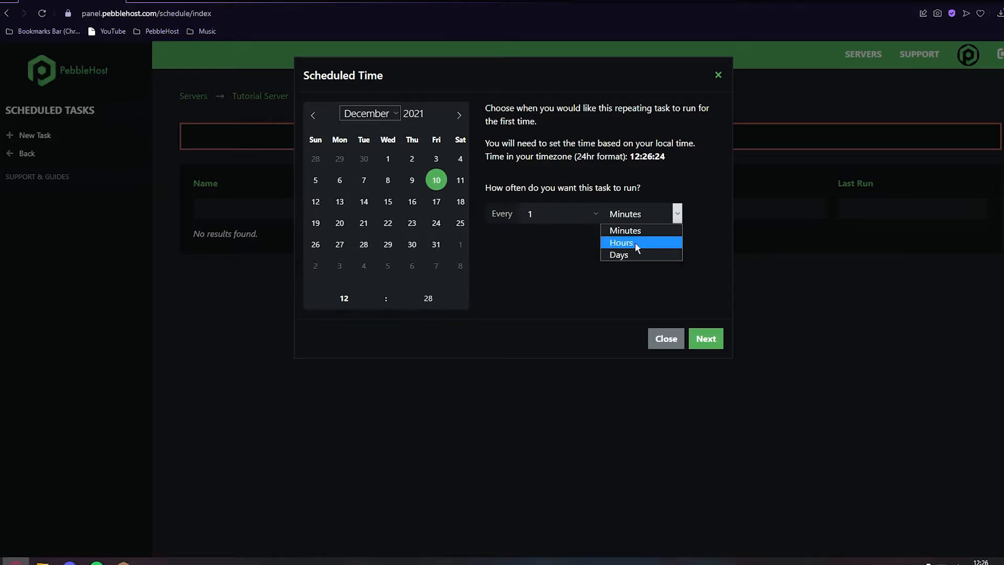
click(618, 254)
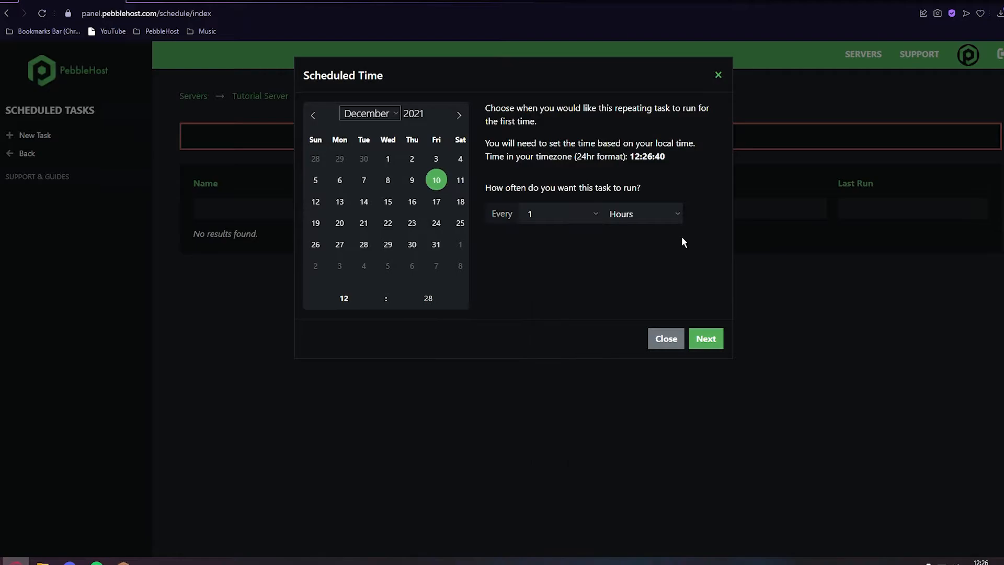
click(641, 213)
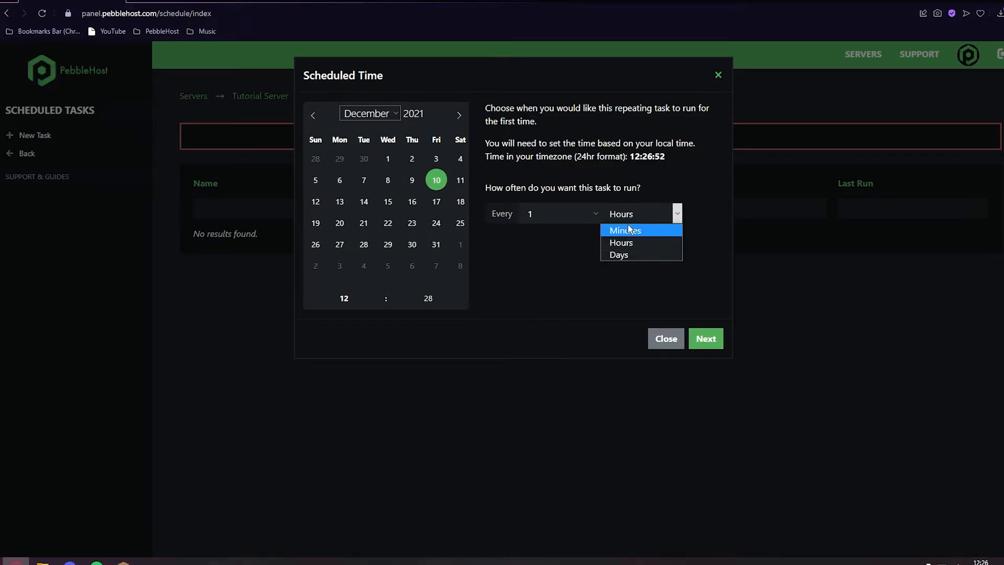
click(624, 230)
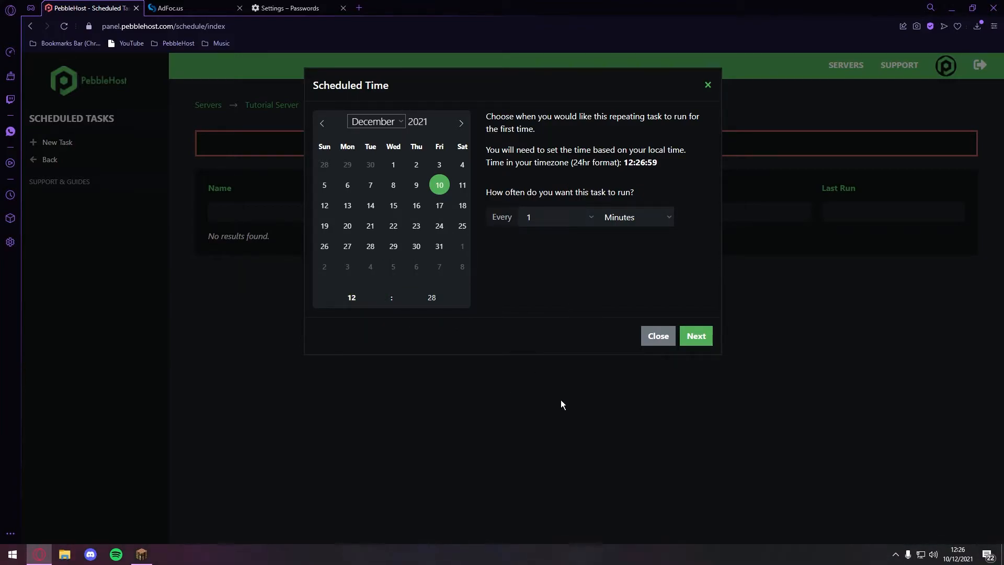
mouse_move(565, 402)
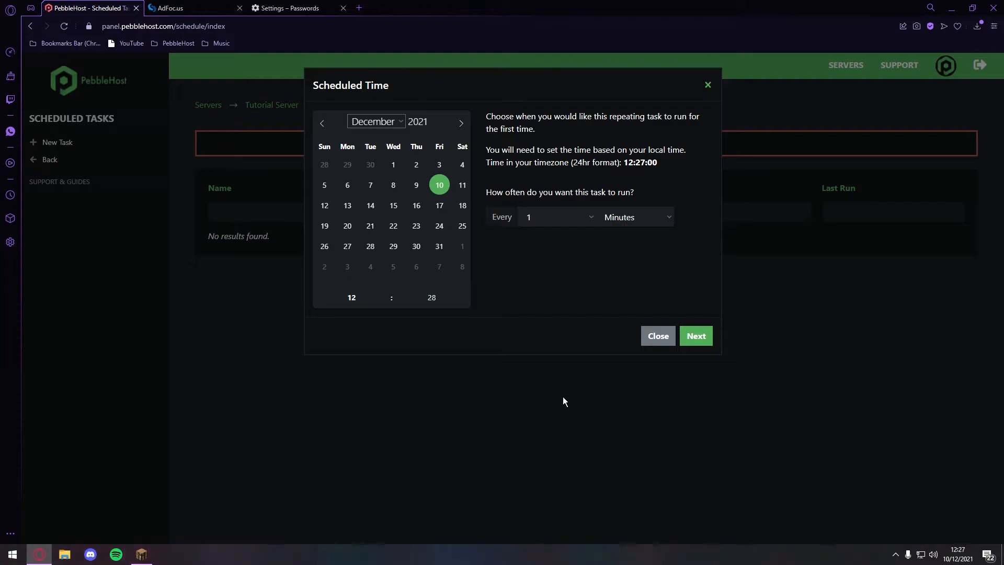
mouse_move(561, 344)
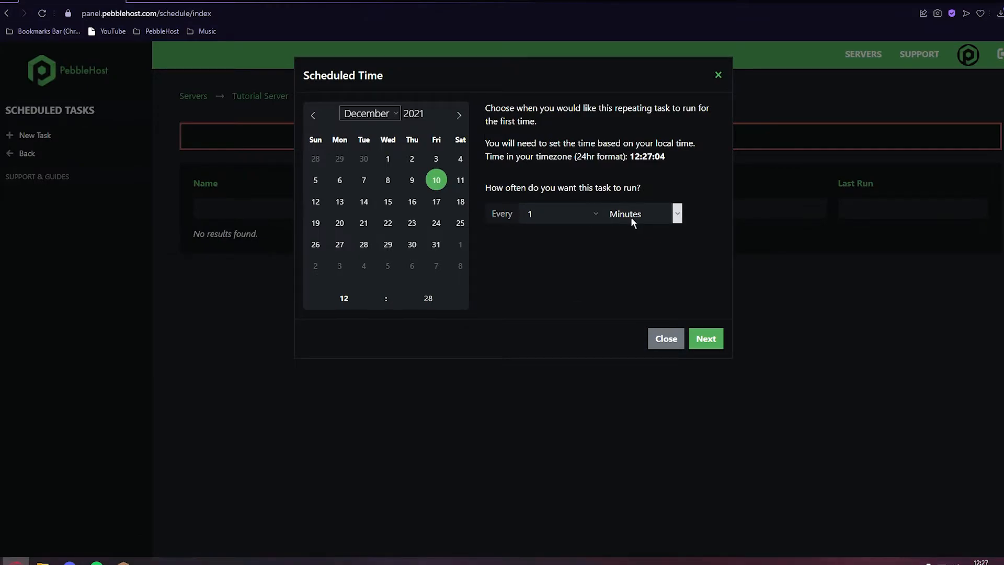
mouse_move(673, 326)
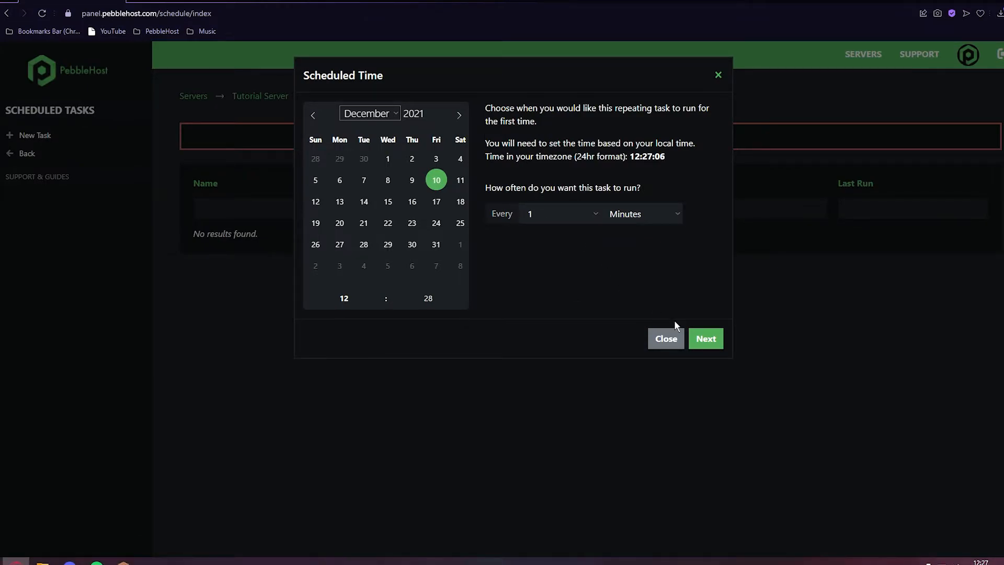
click(705, 338)
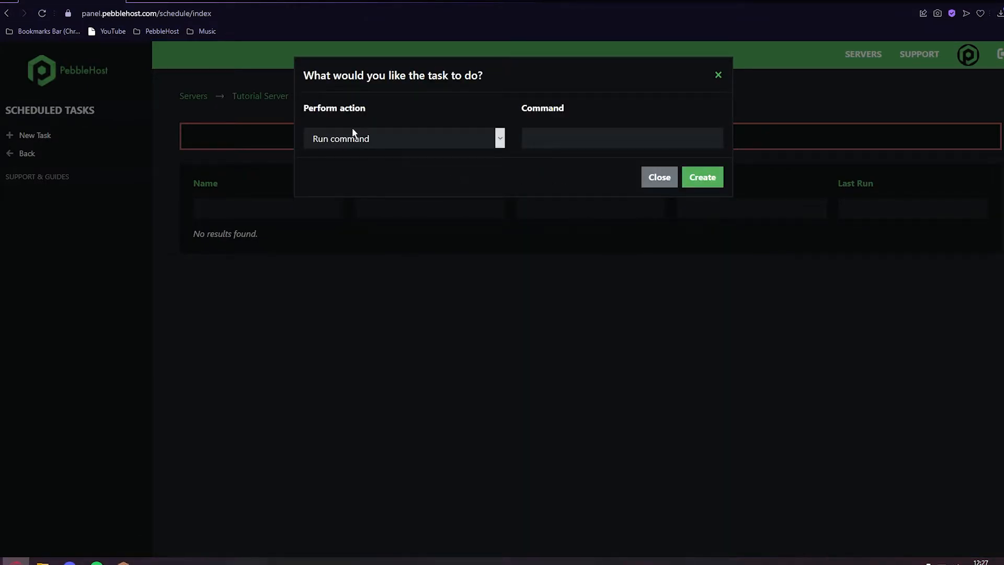
Step: Set the task's action to Restart and create the task
click(403, 138)
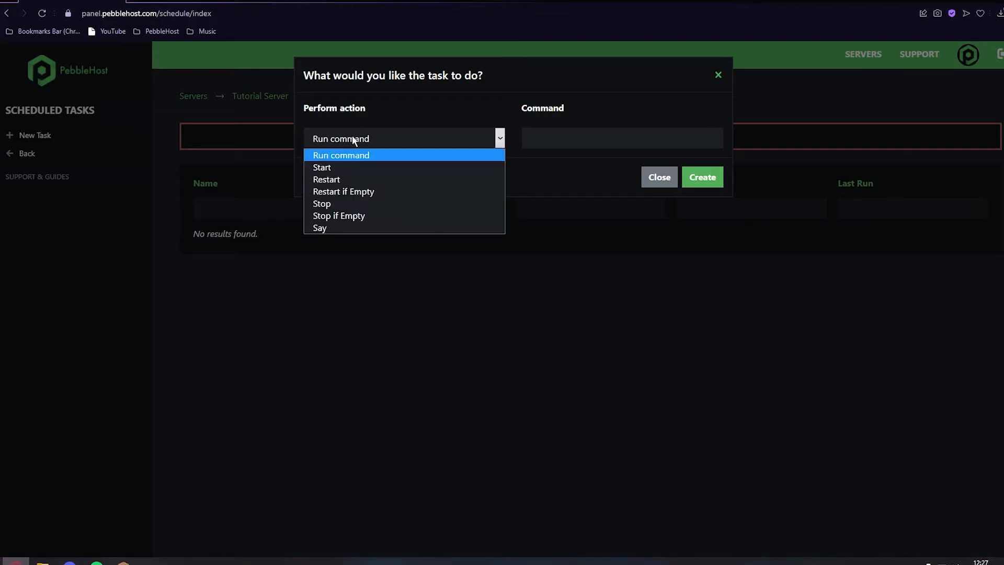
mouse_move(343, 191)
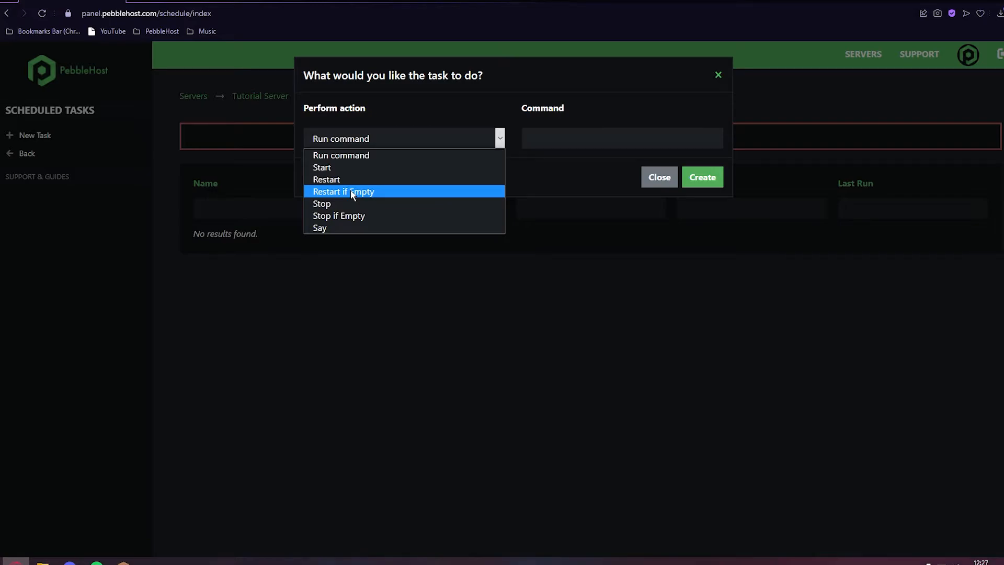
click(326, 179)
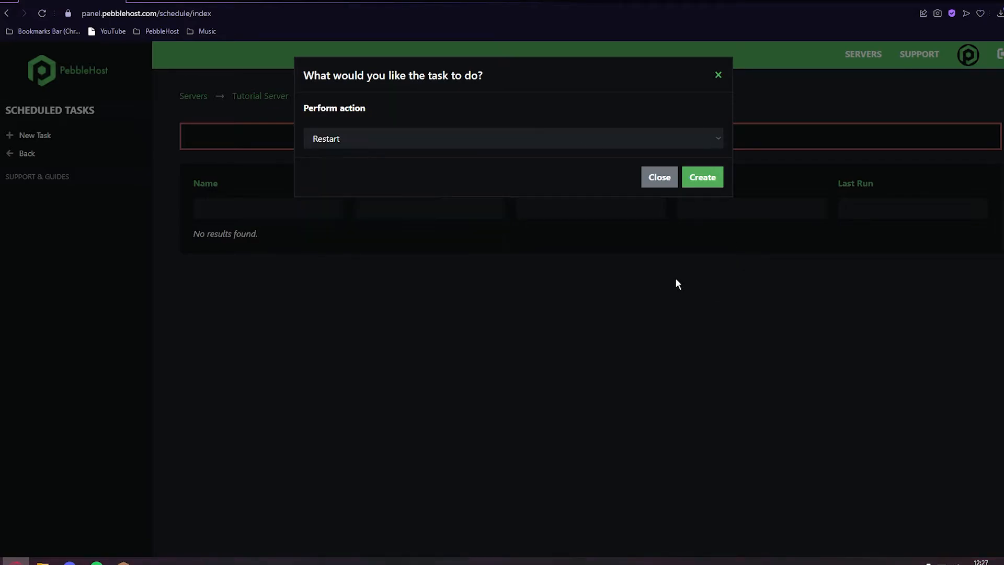
click(702, 177)
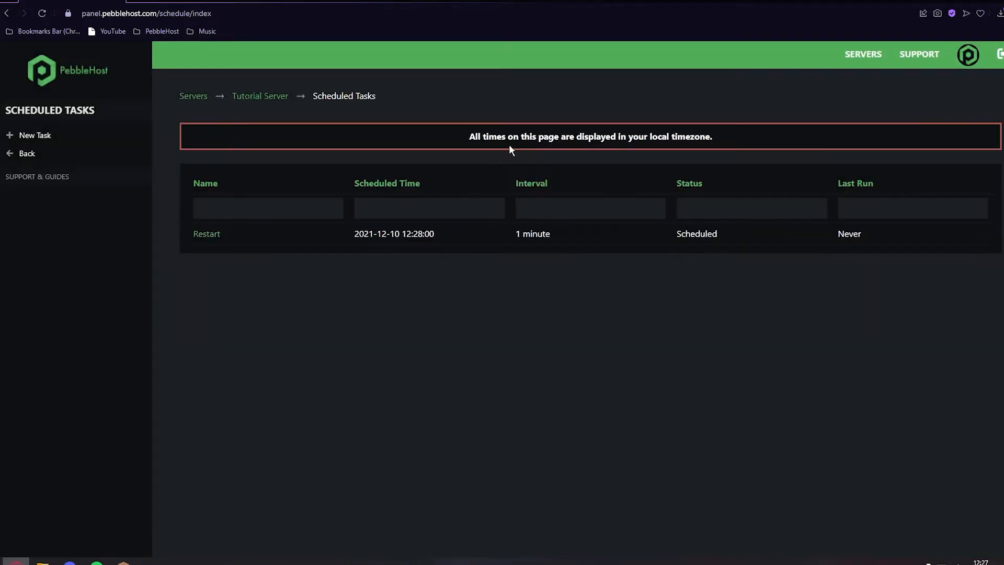
mouse_move(750, 270)
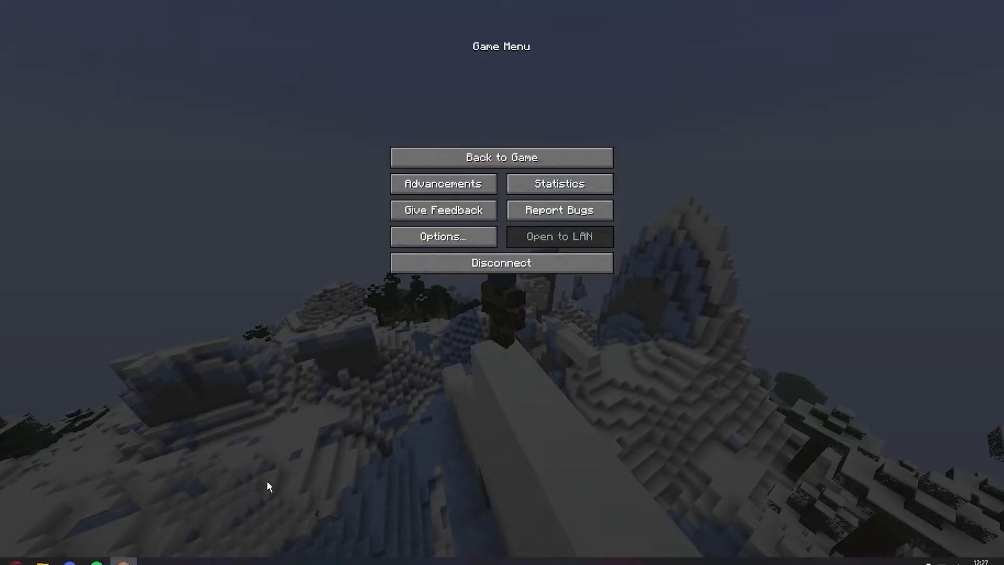
Step: Wait for the scheduled restart and view the stop and boot messages in the console
click(501, 157)
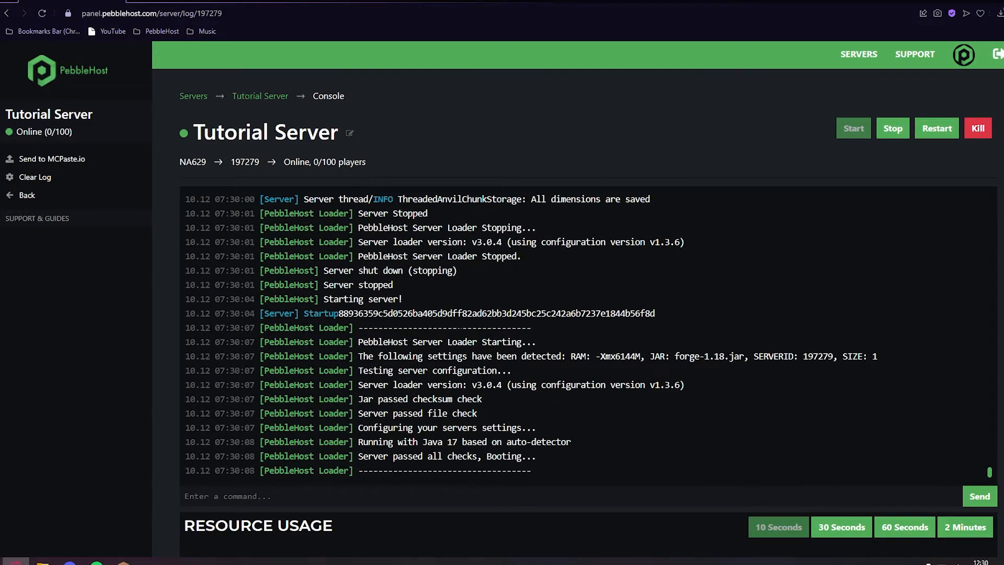
Step: Scroll through the console log of the restart
scroll(down, 3)
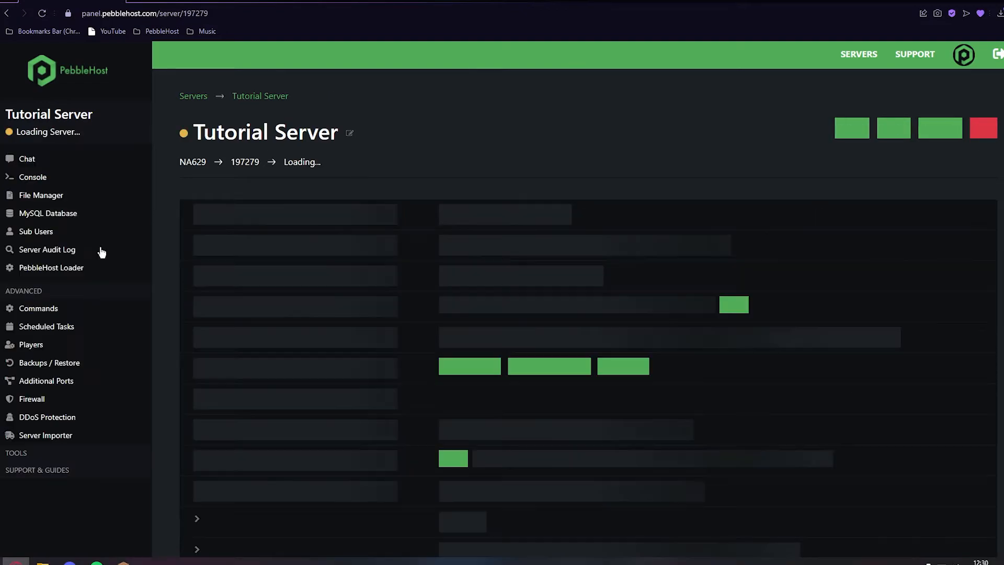
Step: Open the Restart task from Scheduled Tasks, delete it, and confirm
click(46, 325)
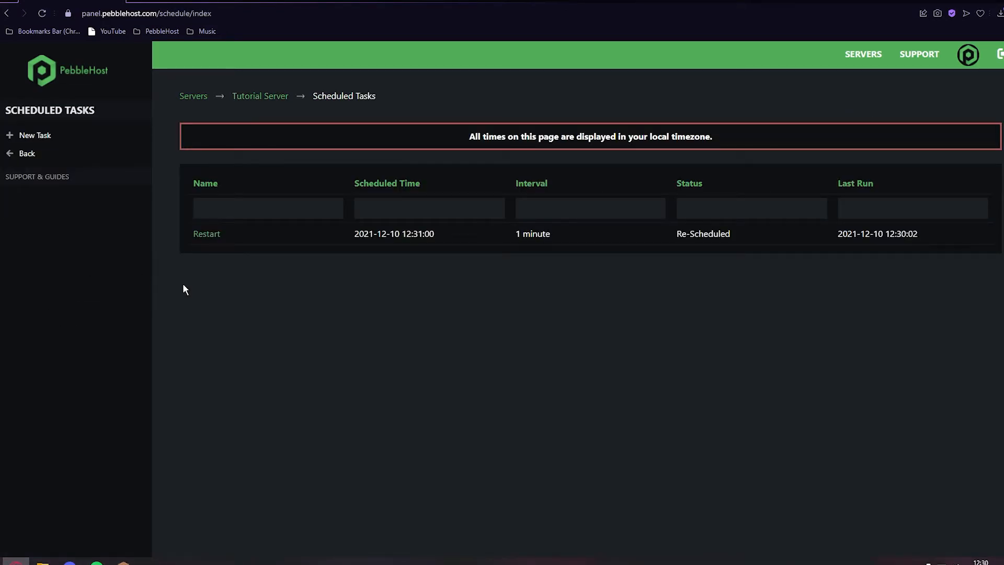
click(206, 234)
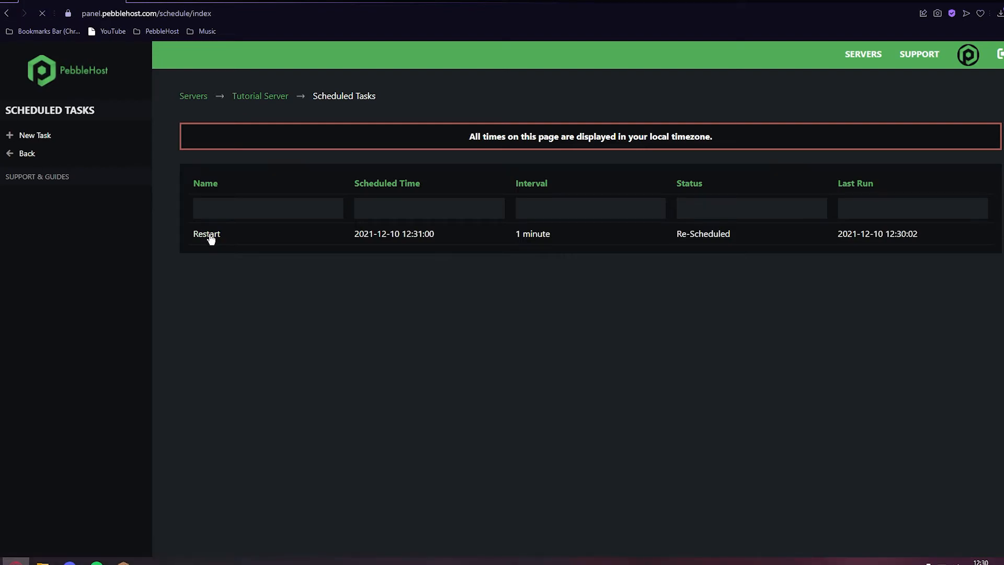
click(206, 234)
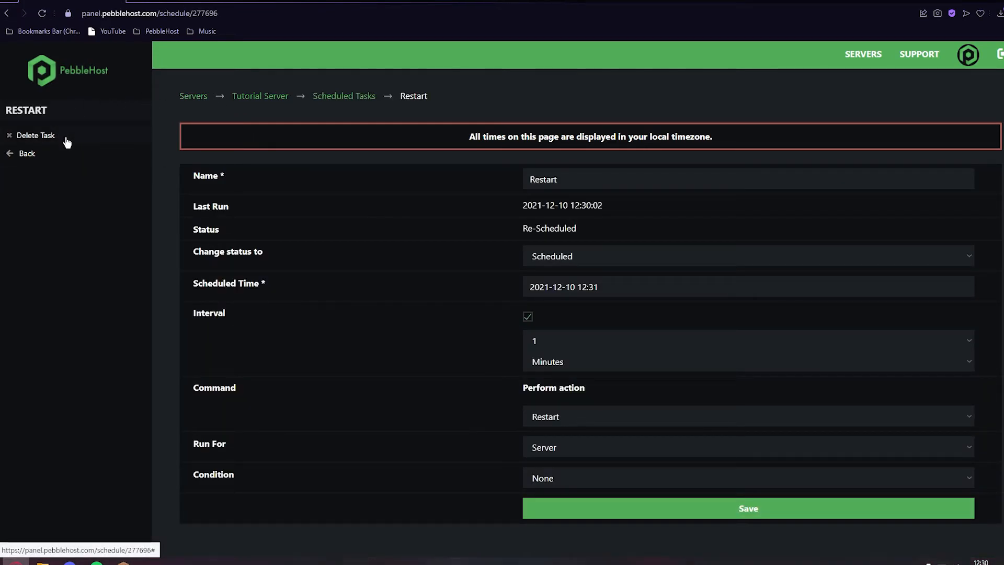
click(35, 135)
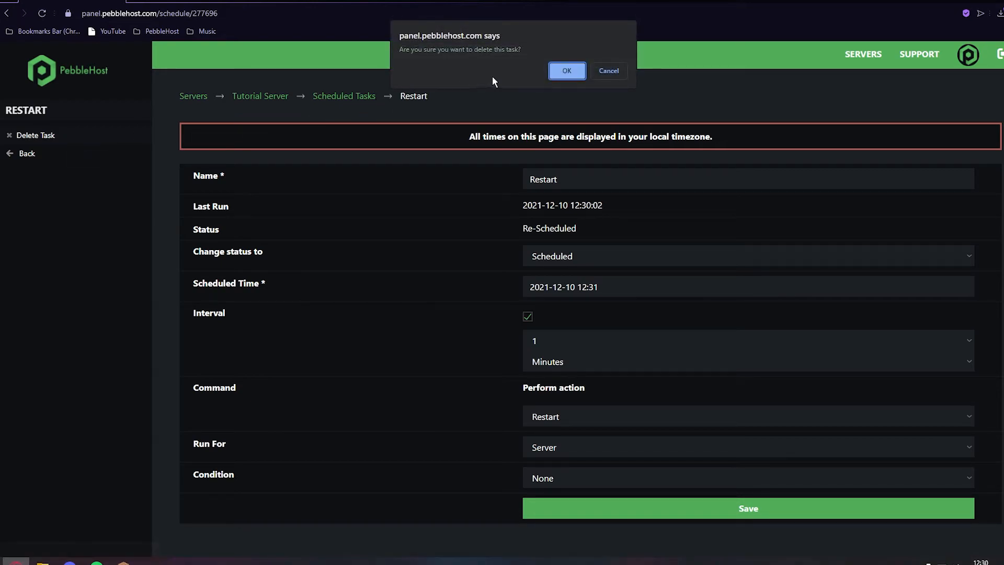
click(566, 71)
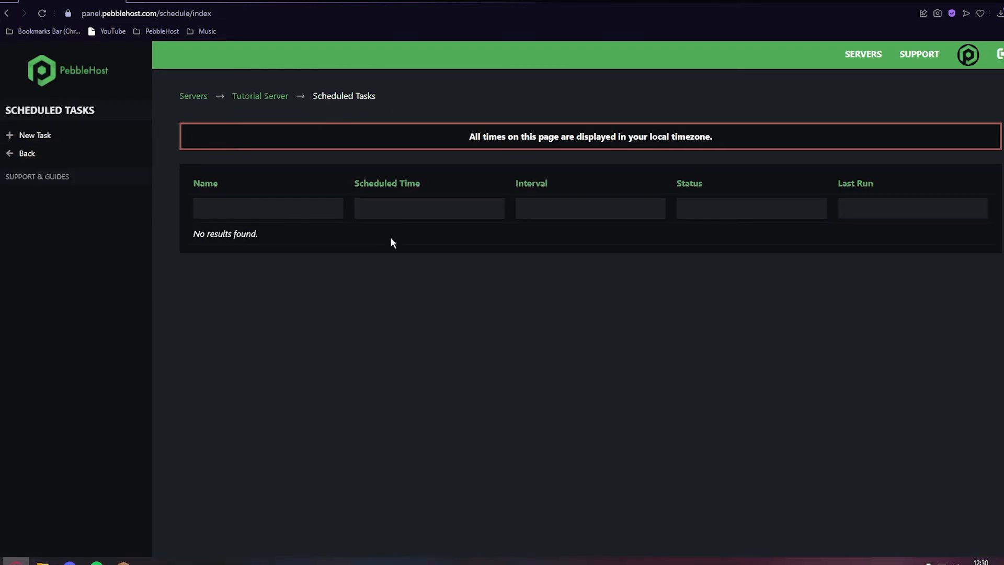
mouse_move(679, 409)
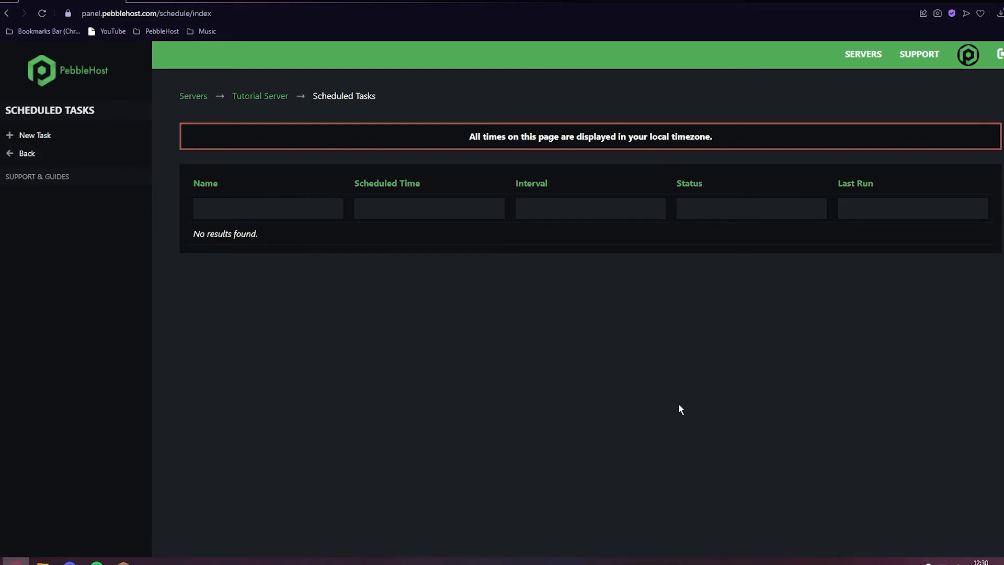